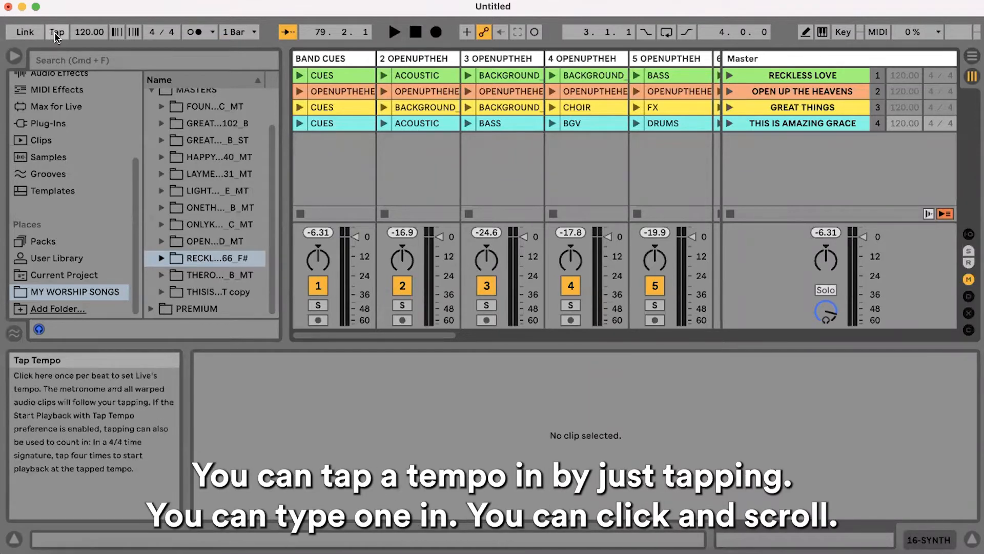
Step: Enter 150 in the control bar tempo field
click(57, 32)
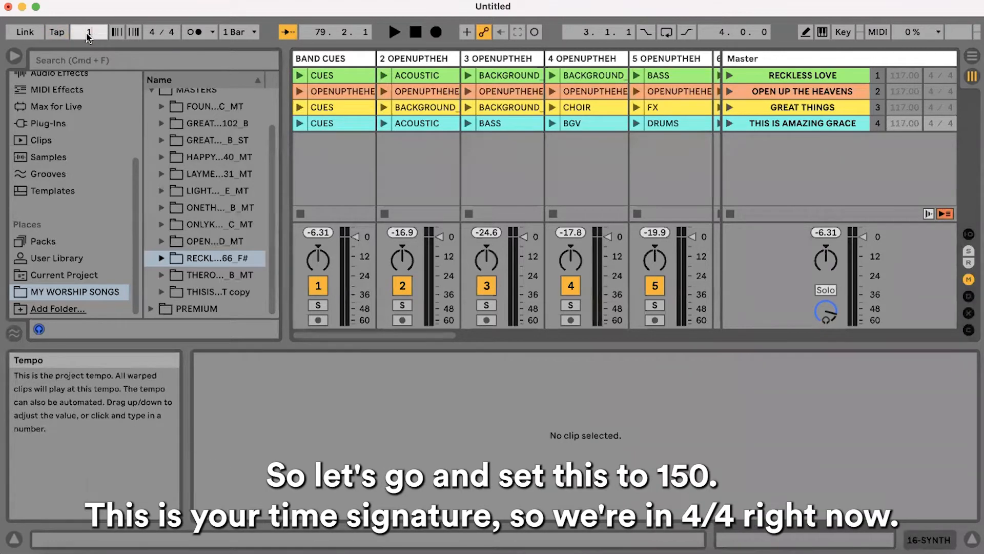
text(150.00)
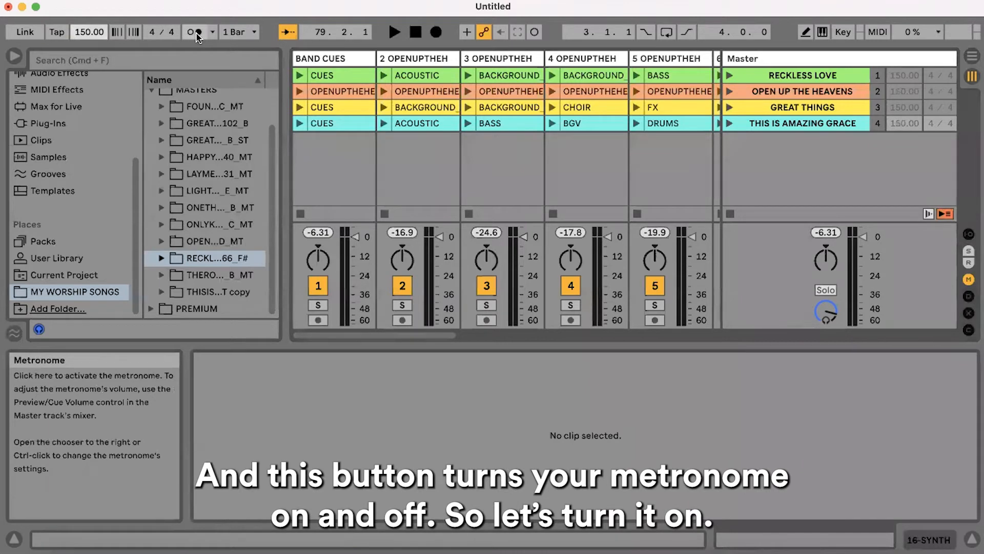
Step: Switch the metronome on and adjust the Preview/Cue click volume to -2.3 dB
click(193, 32)
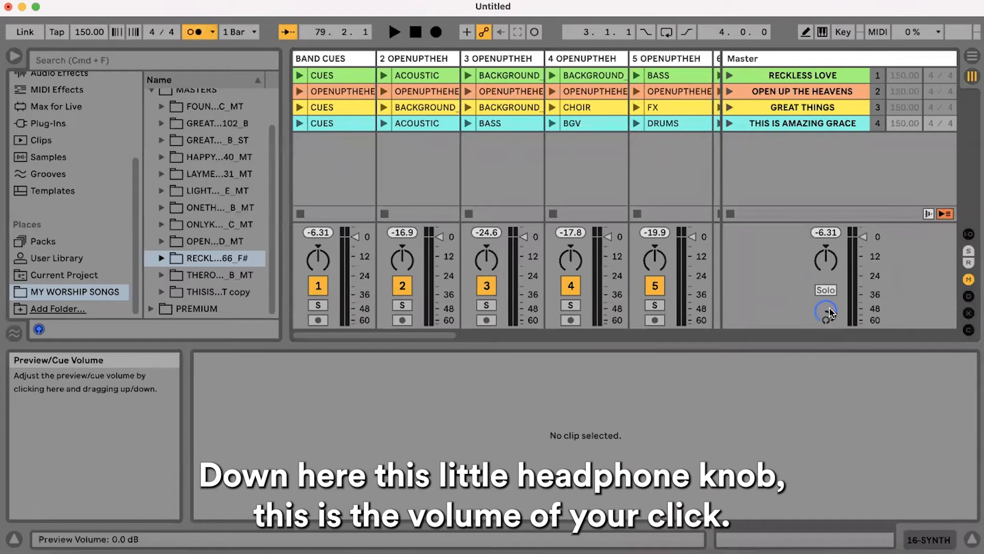
drag(825, 307, 825, 316)
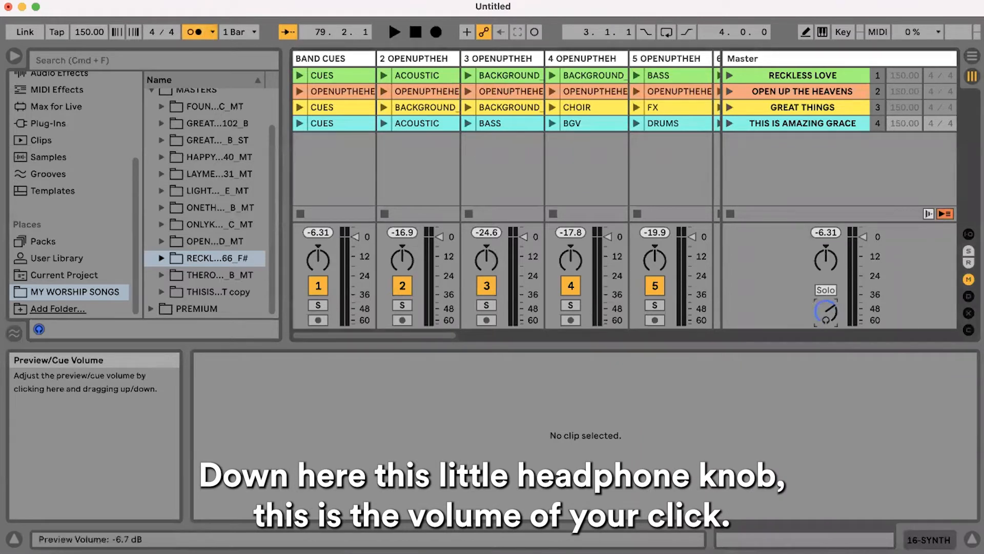
drag(826, 307, 825, 320)
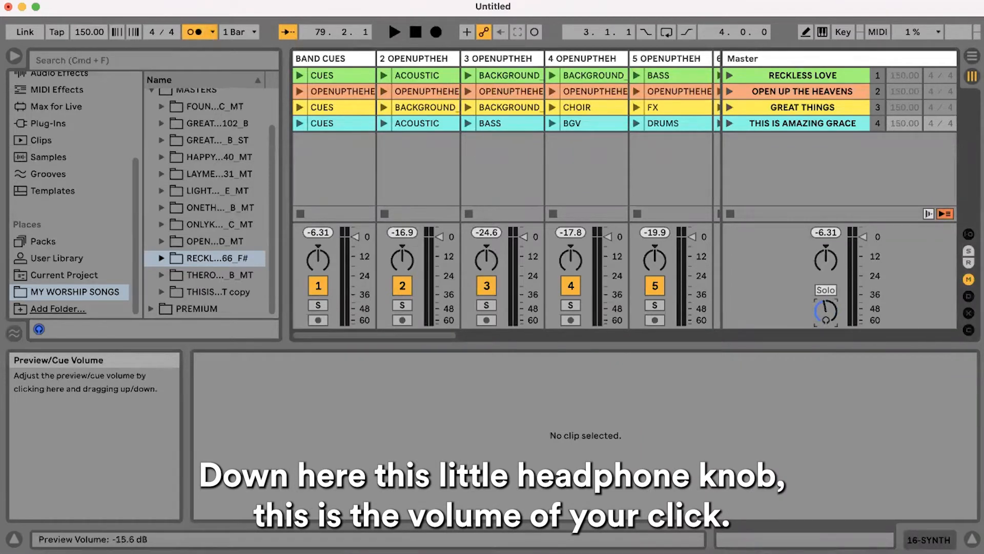
drag(826, 311, 825, 295)
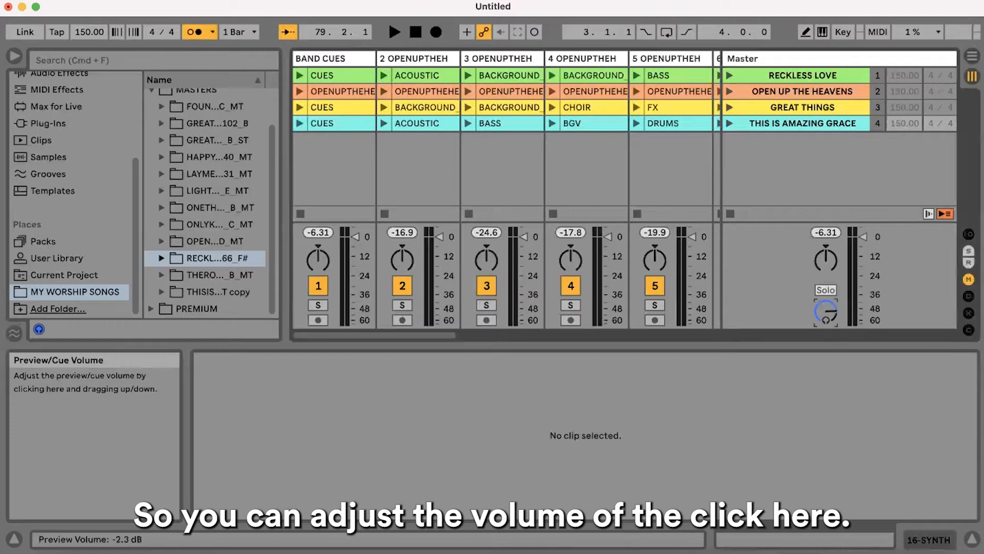
mouse_move(712, 191)
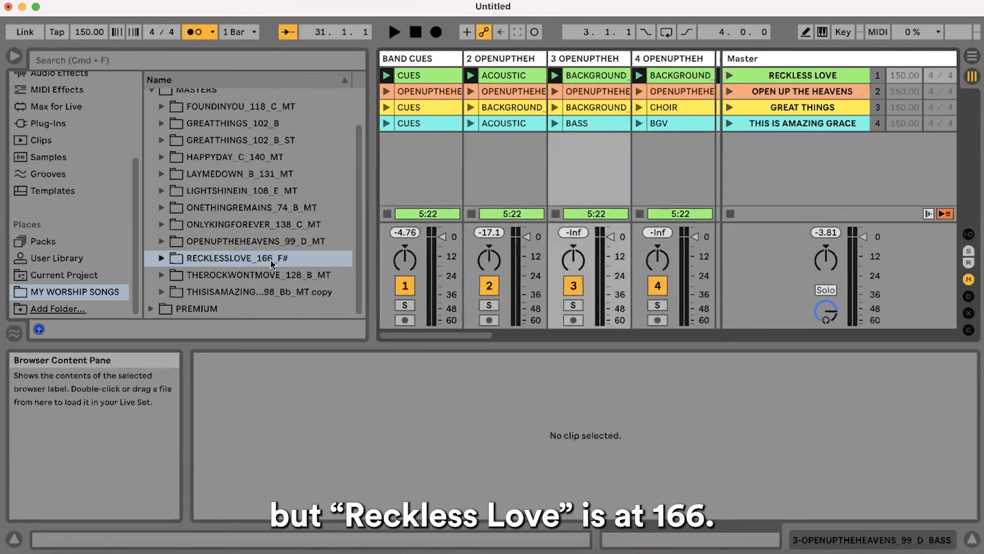
mouse_move(305, 267)
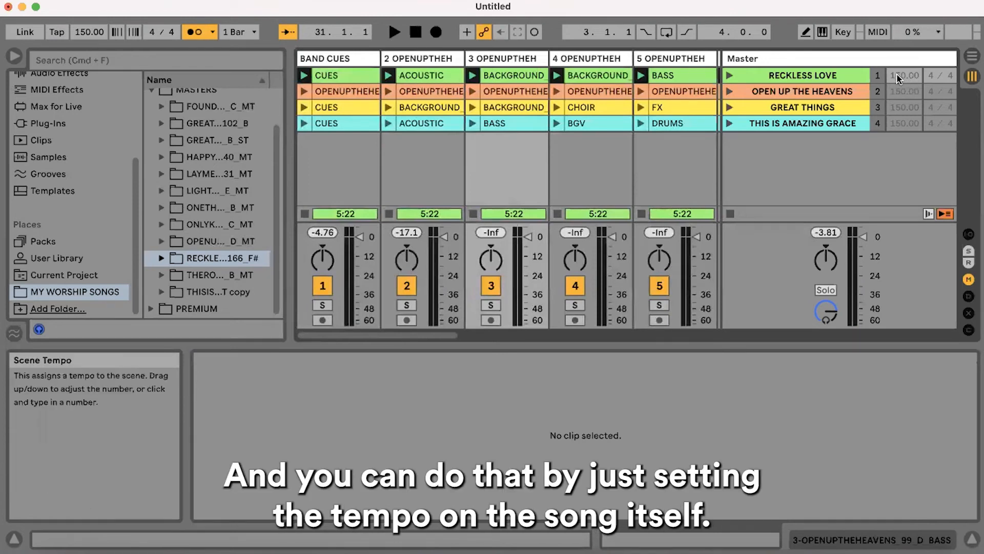
Step: Select the Reckless Love scene's Scene Tempo field in the Master column
click(801, 75)
text(166)
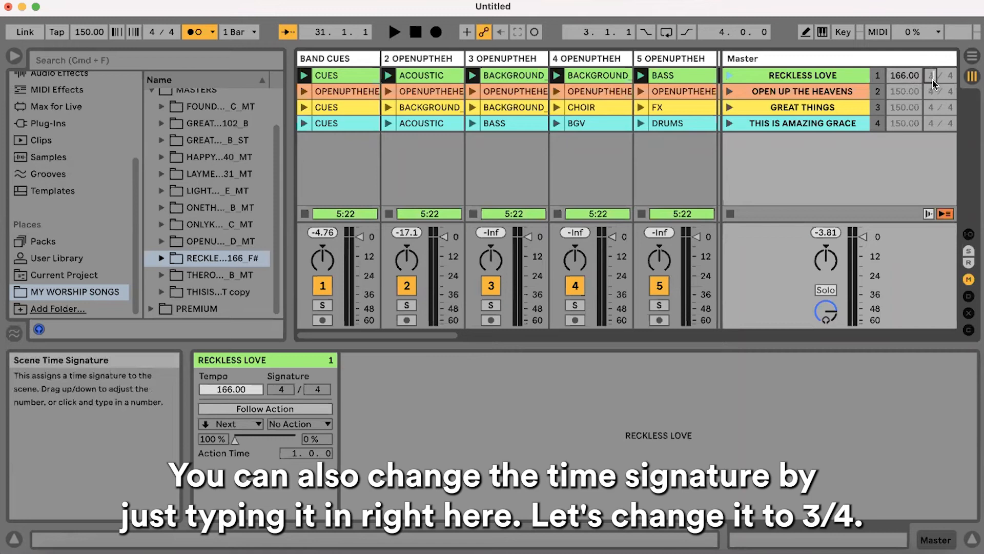
Step: Set the Reckless Love scene numerator to 3 and start playback at 166 BPM
text(3 / 4)
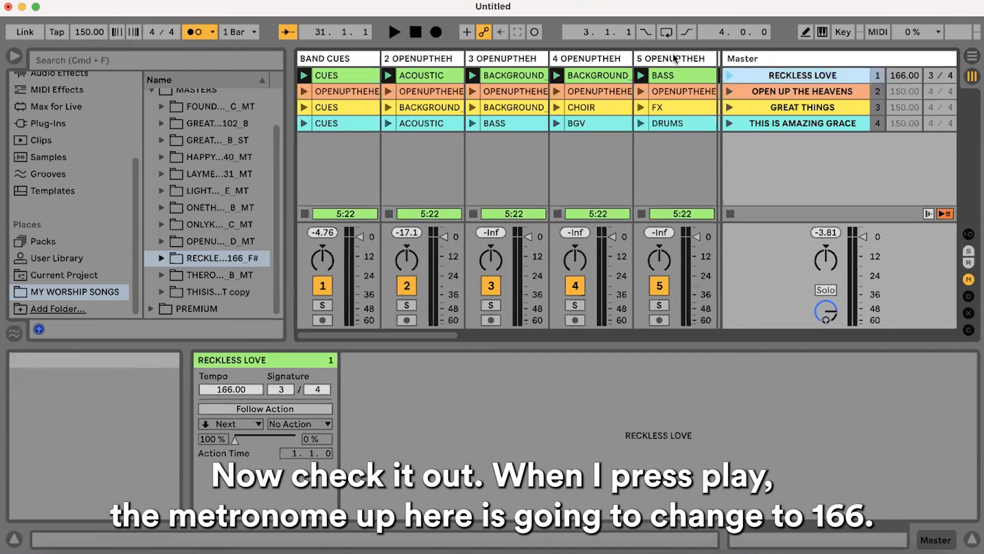
click(394, 31)
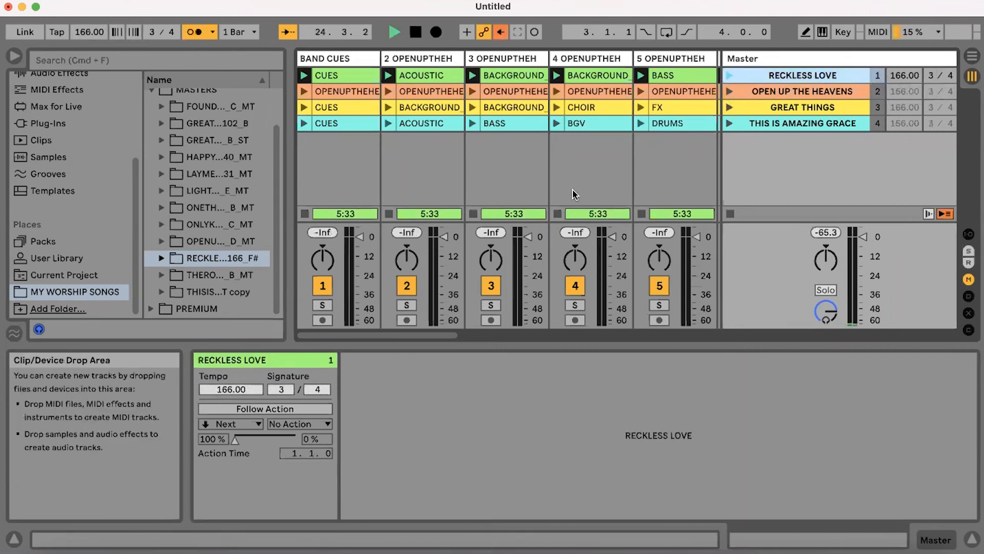